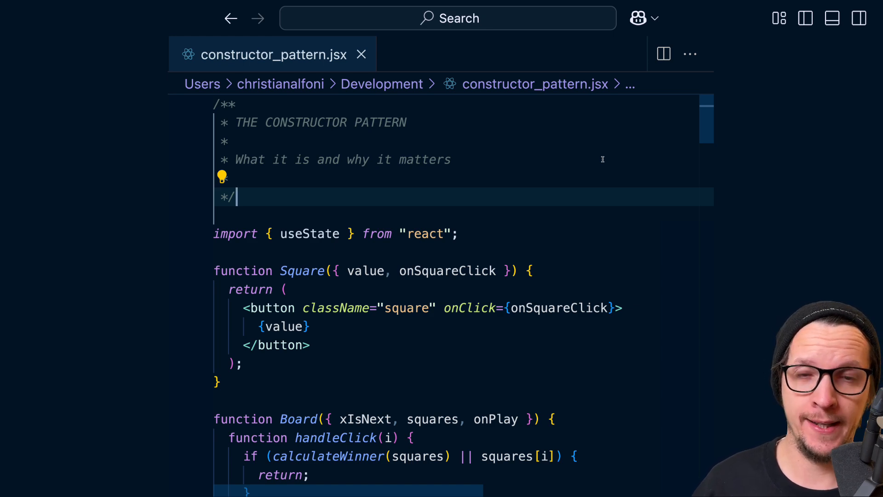
{"action": "scroll", "scroll_direction": "down", "scroll_amount": 3}
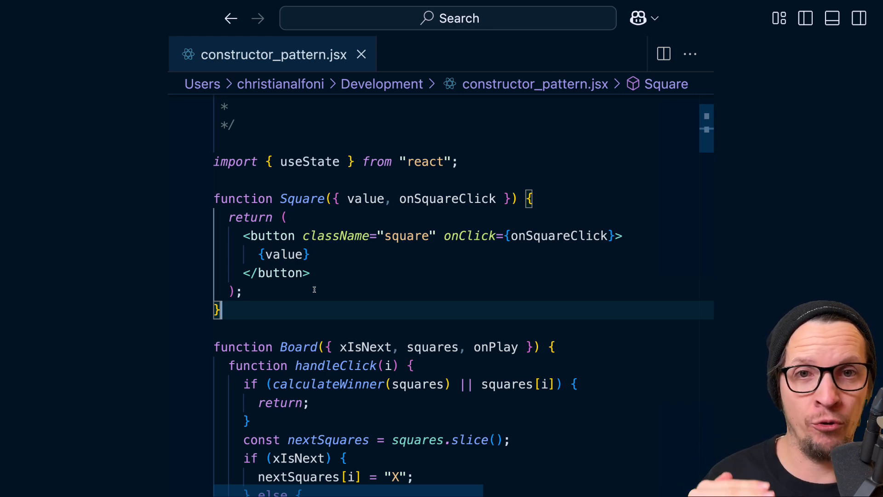
{"action": "mouse_move", "coordinate": [302, 199]}
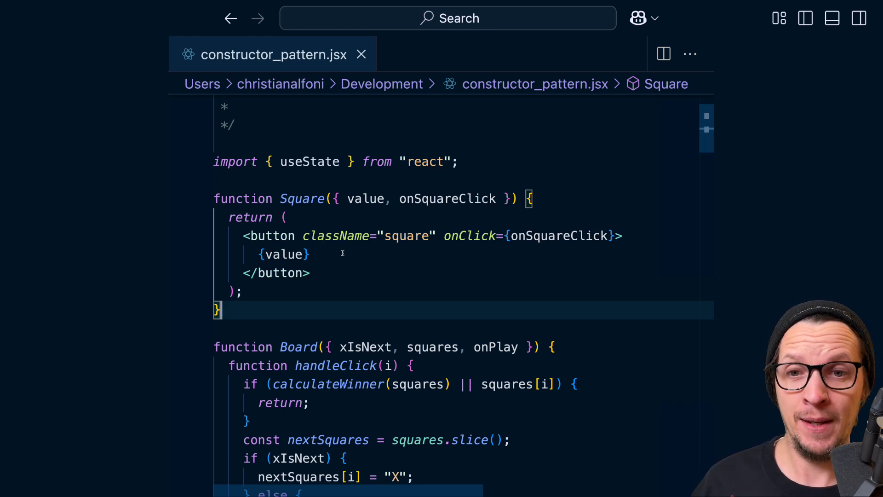
{"action": "mouse_move", "coordinate": [382, 222]}
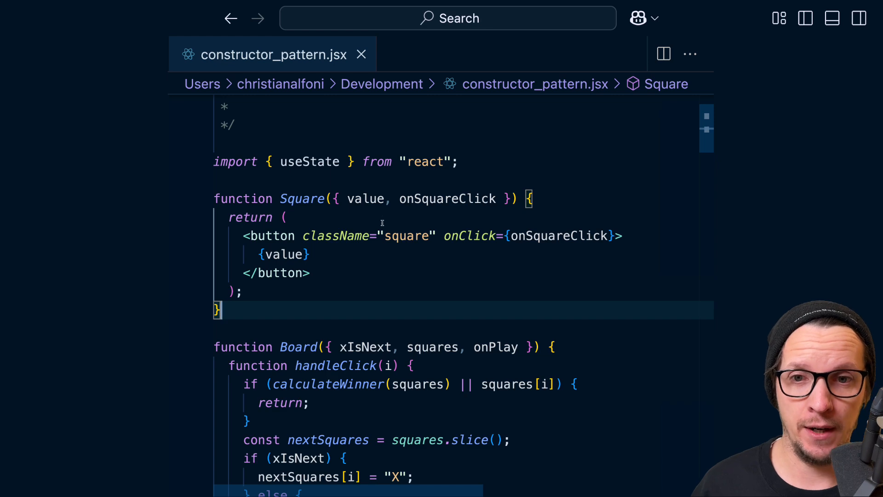
{"action": "mouse_move", "coordinate": [455, 204]}
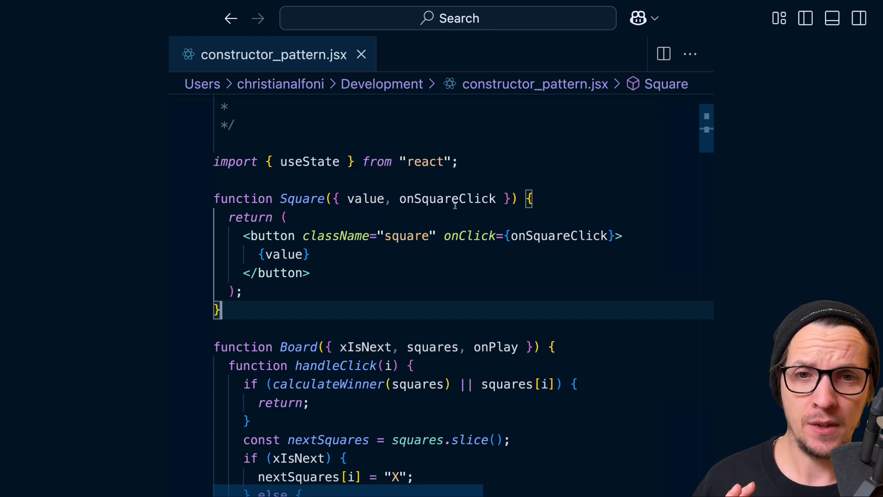
{"action": "mouse_move", "coordinate": [447, 199]}
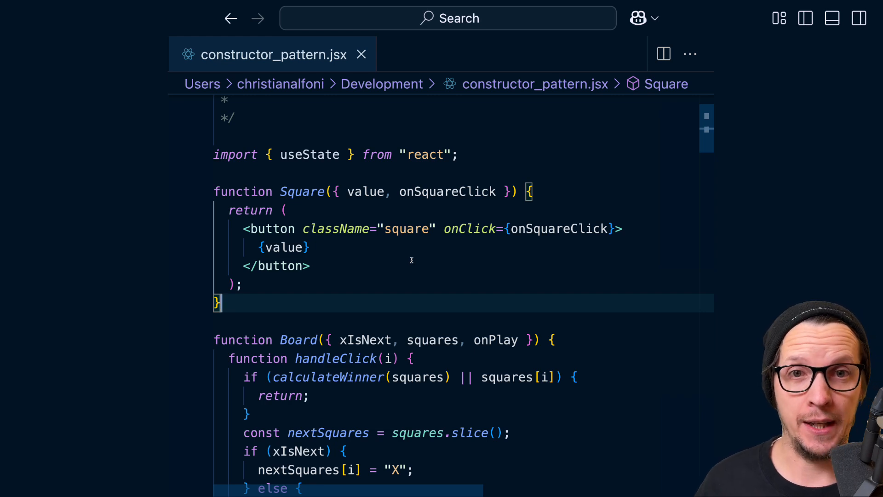
{"action": "scroll", "scroll_direction": "down", "scroll_amount": 3}
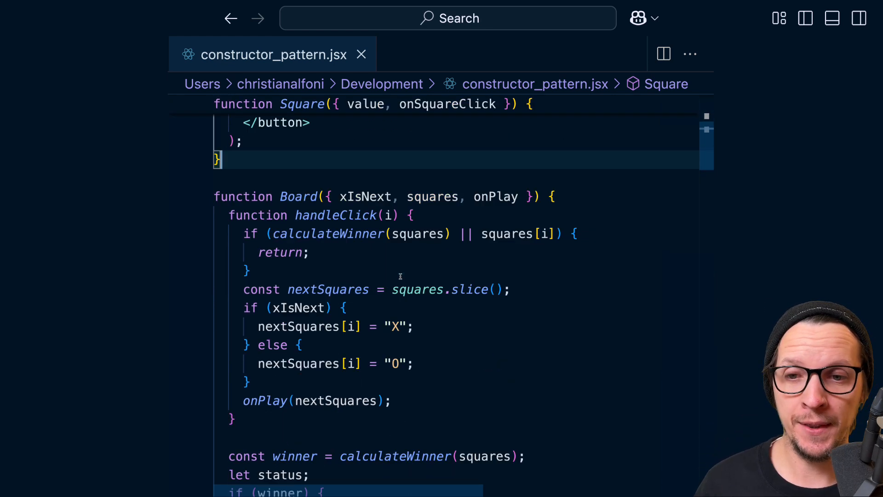
{"action": "scroll", "scroll_direction": "down", "scroll_amount": 3}
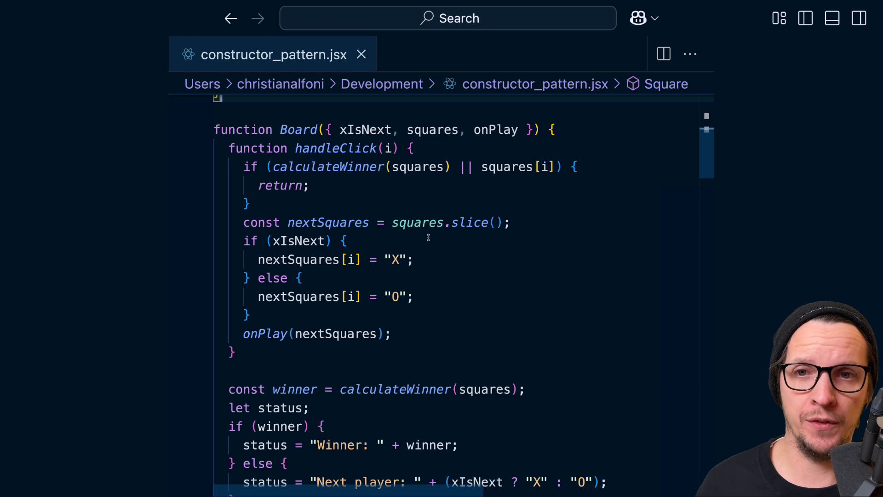
{"action": "mouse_move", "coordinate": [339, 153]}
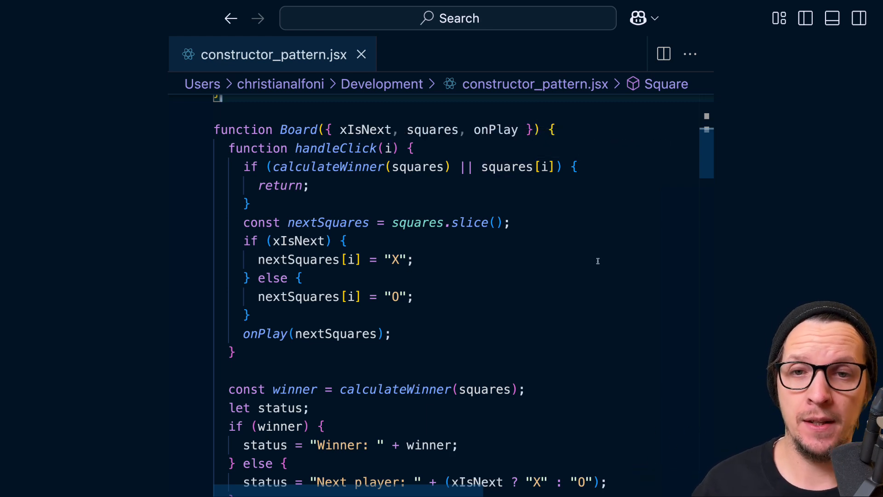
{"action": "mouse_move", "coordinate": [396, 333]}
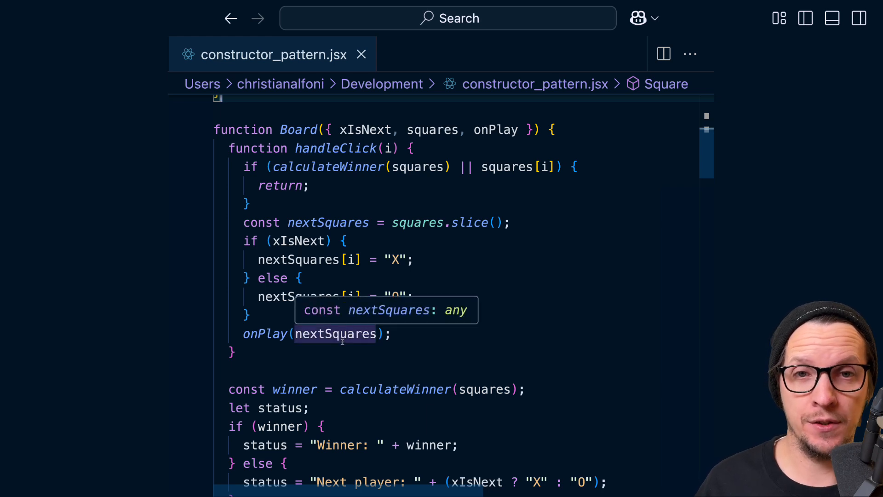
{"action": "mouse_move", "coordinate": [315, 352]}
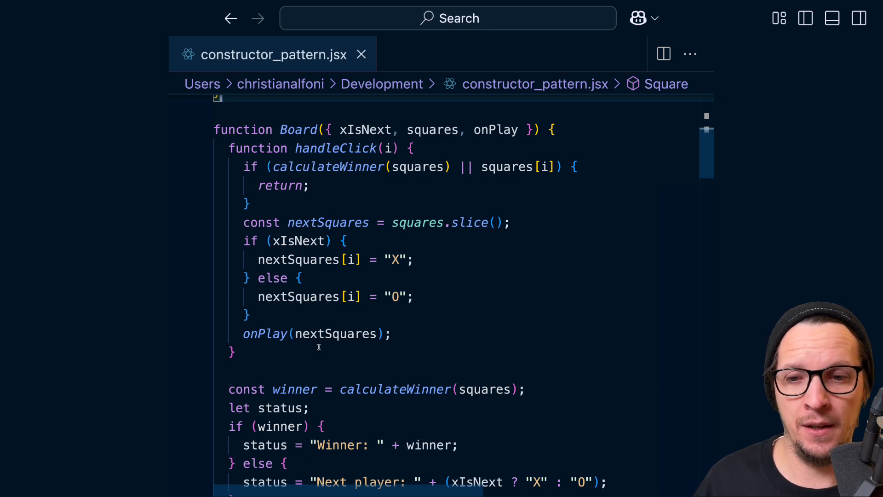
{"action": "scroll", "scroll_direction": "down", "scroll_amount": 3}
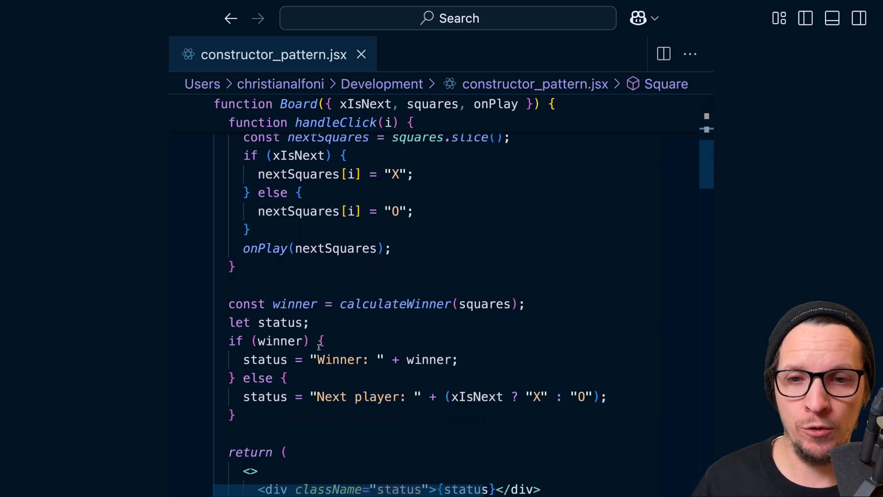
{"action": "scroll", "scroll_direction": "down", "scroll_amount": 3}
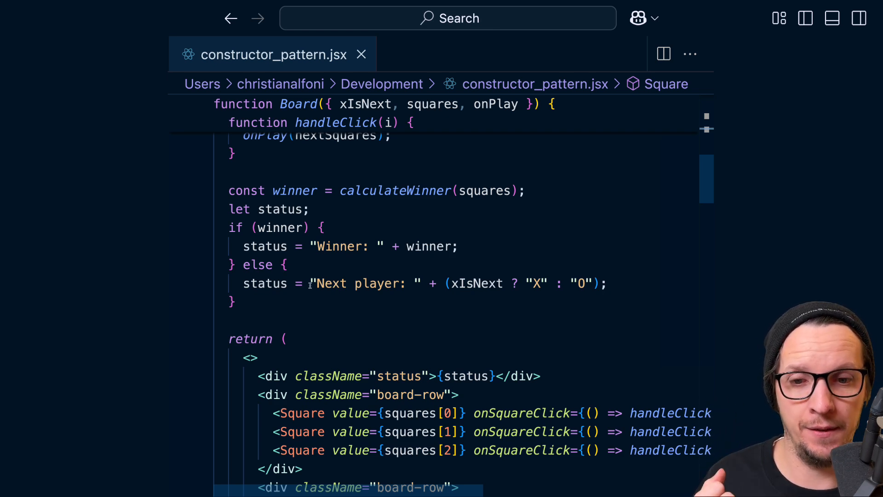
{"action": "scroll", "scroll_direction": "down", "scroll_amount": 3}
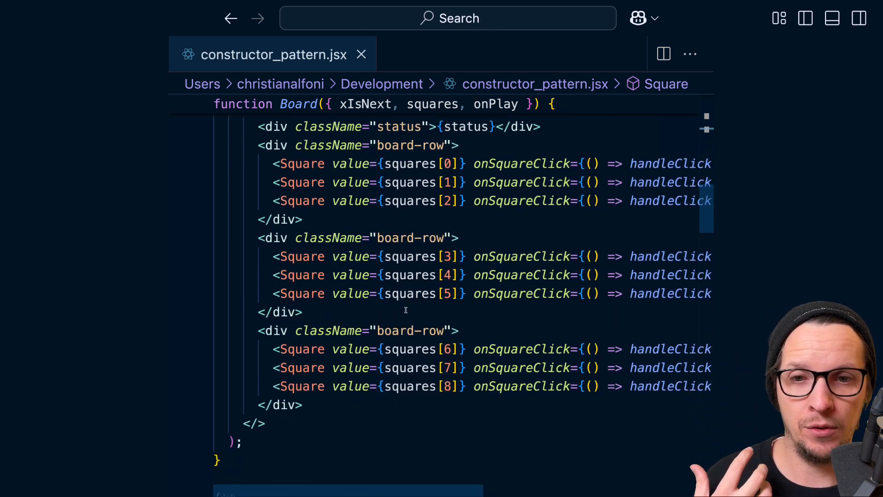
{"action": "scroll", "scroll_direction": "down", "scroll_amount": 3}
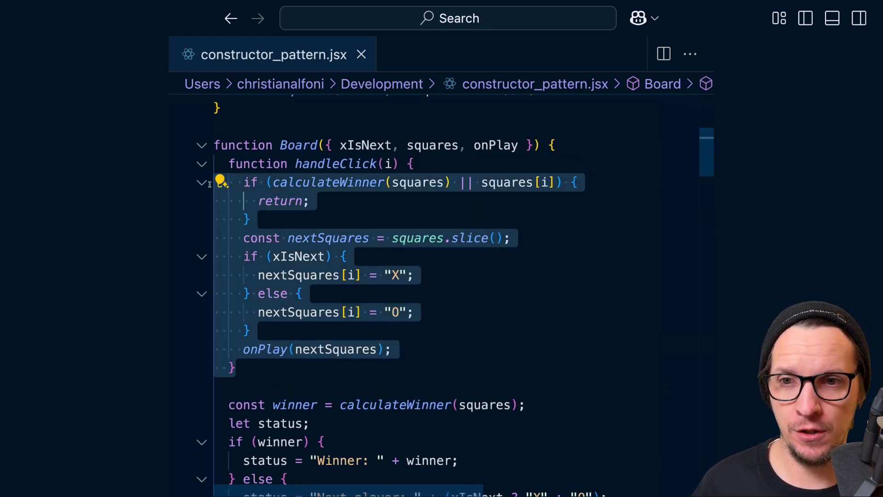
{"action": "scroll", "scroll_direction": "down", "scroll_amount": 3}
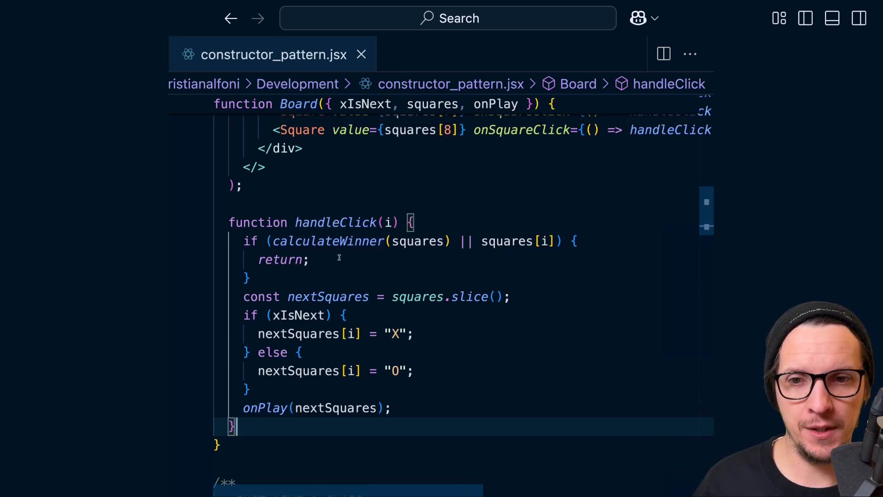
{"action": "mouse_move", "coordinate": [418, 241]}
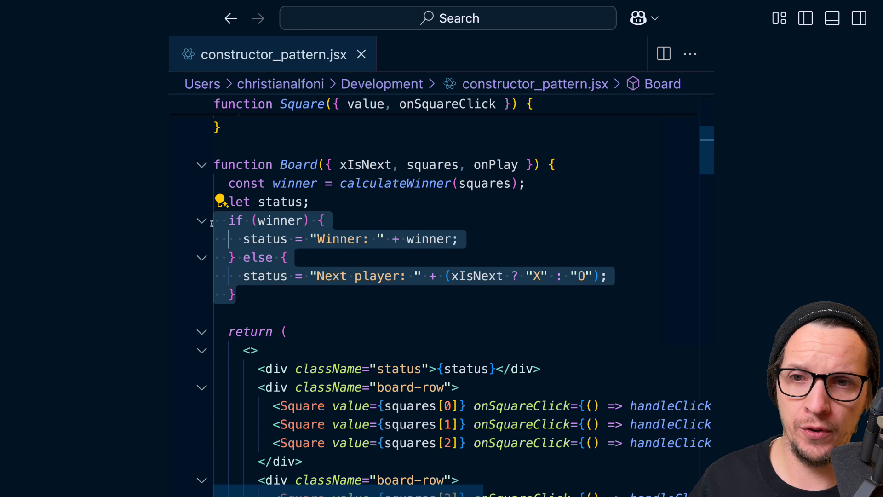
{"action": "type", "text": "const"}
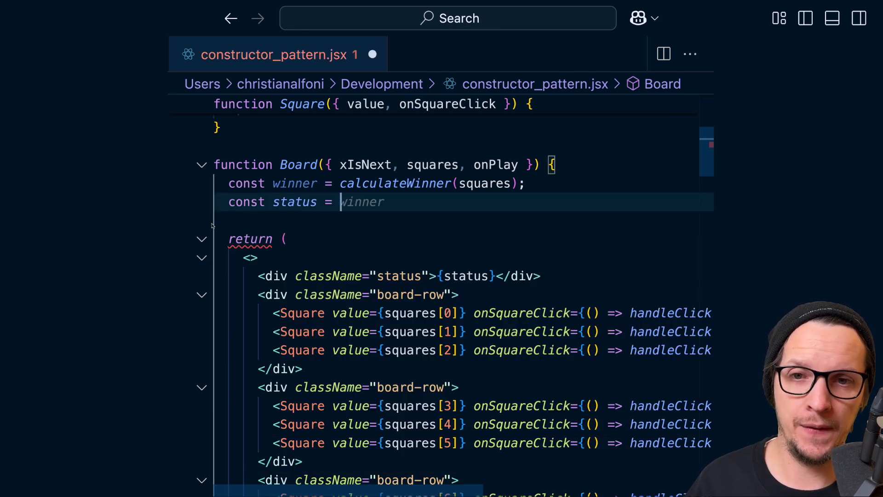
{"action": "type", "text": "createStatus("}
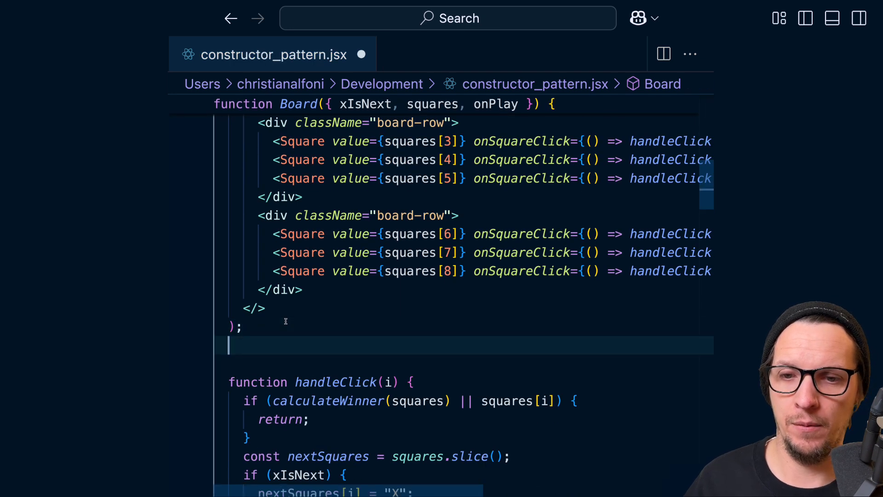
{"action": "type", "text": "function createStatus"}
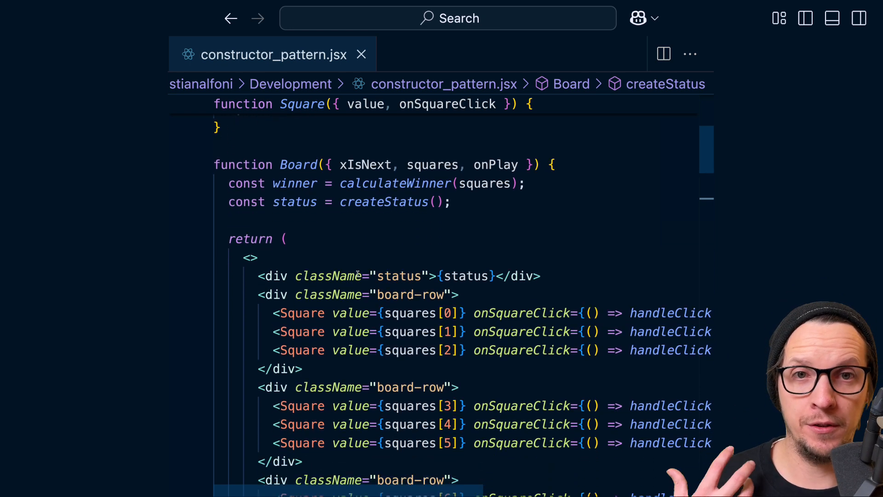
{"action": "scroll", "scroll_direction": "down", "scroll_amount": 3}
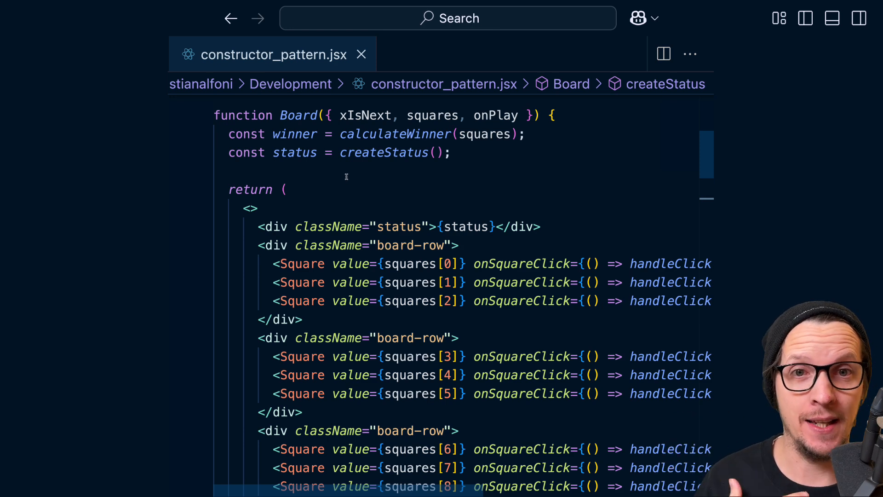
{"action": "mouse_move", "coordinate": [385, 169]}
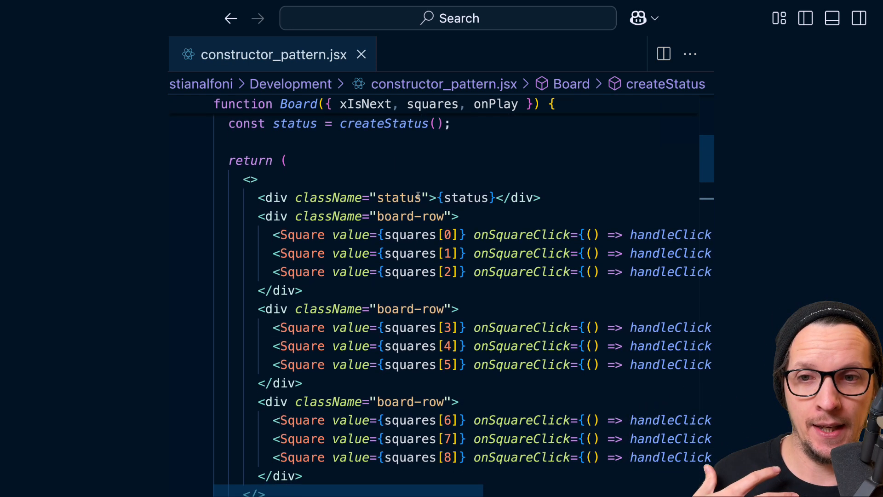
{"action": "scroll", "scroll_direction": "down", "scroll_amount": 3}
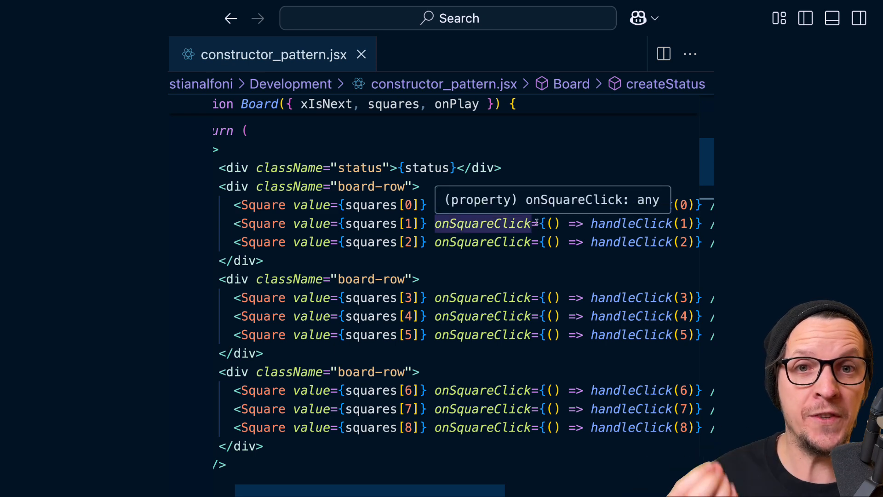
{"action": "mouse_move", "coordinate": [633, 188]}
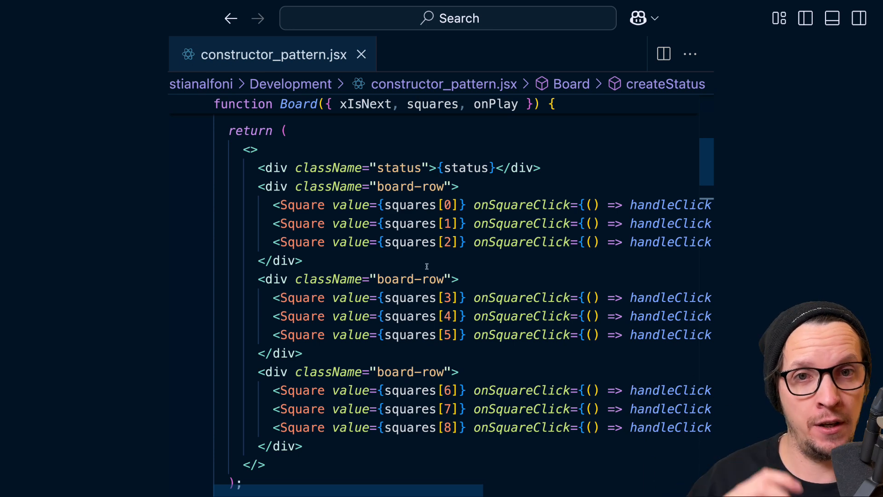
{"action": "scroll", "scroll_direction": "down", "scroll_amount": 3}
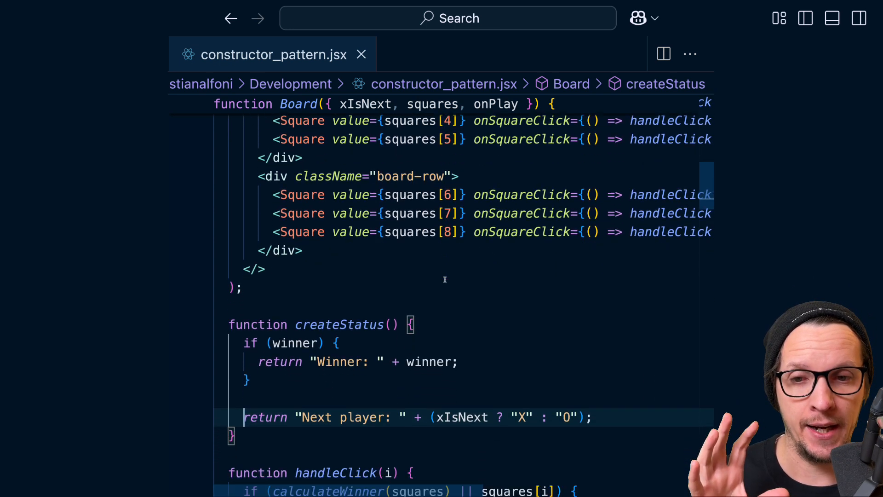
{"action": "scroll", "scroll_direction": "down", "scroll_amount": 3}
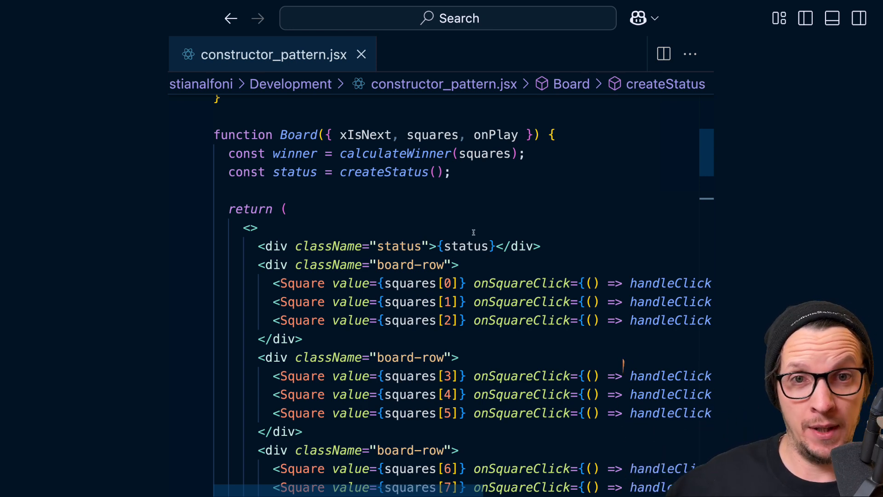
{"action": "mouse_move", "coordinate": [498, 221]}
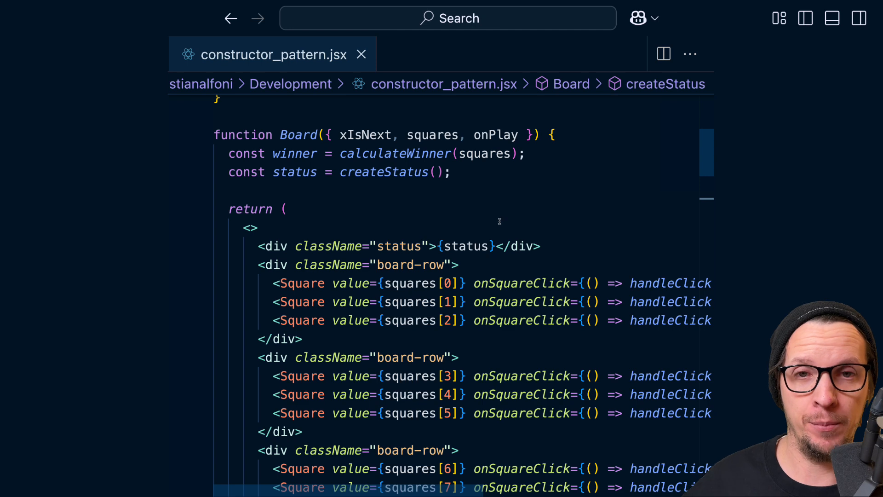
{"action": "mouse_move", "coordinate": [410, 217]}
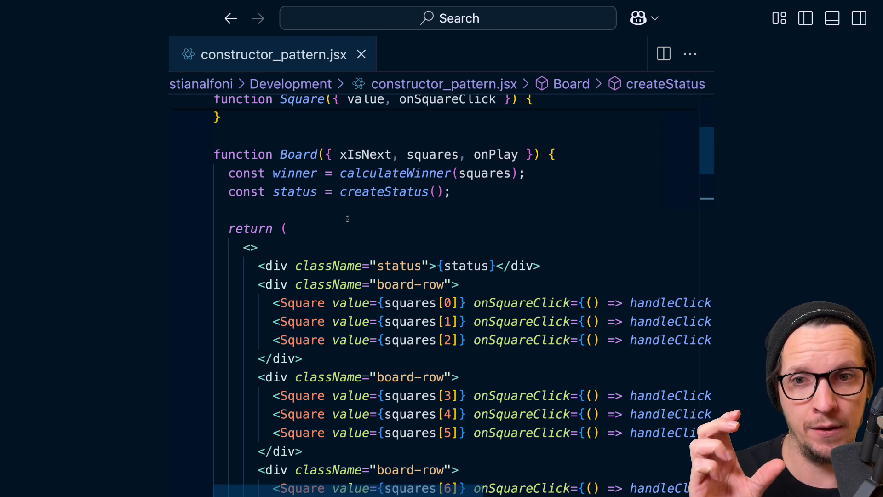
{"action": "mouse_move", "coordinate": [365, 154]}
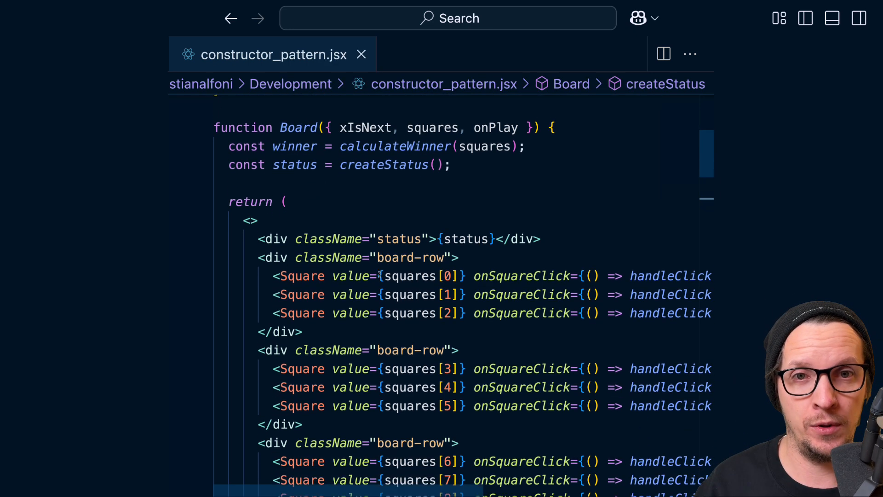
{"action": "scroll", "scroll_direction": "down", "scroll_amount": 3}
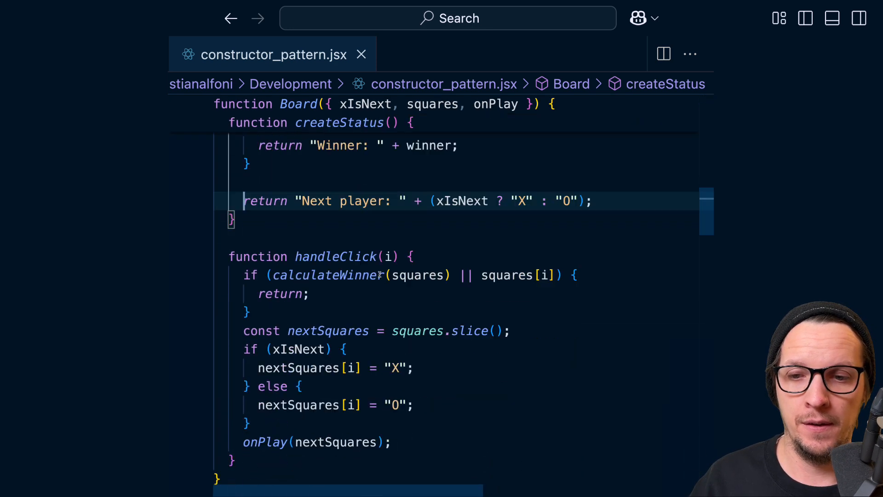
{"action": "scroll", "scroll_direction": "down", "scroll_amount": 3}
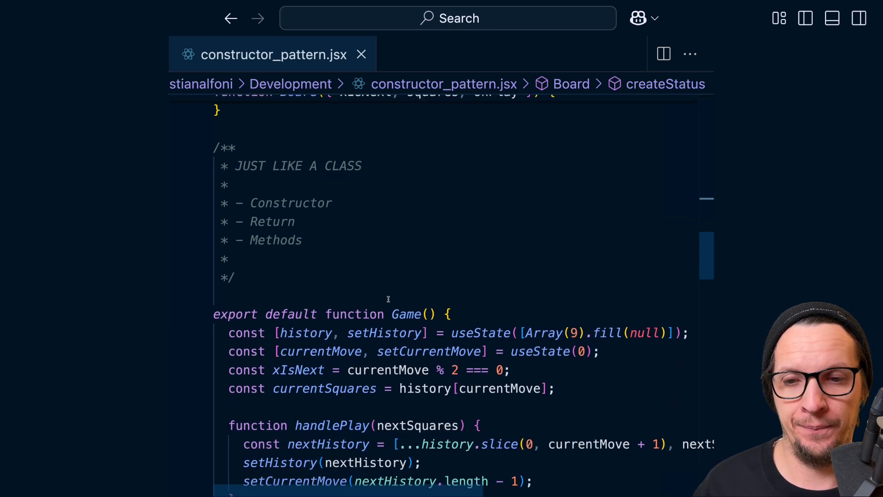
{"action": "scroll", "scroll_direction": "down", "scroll_amount": 3}
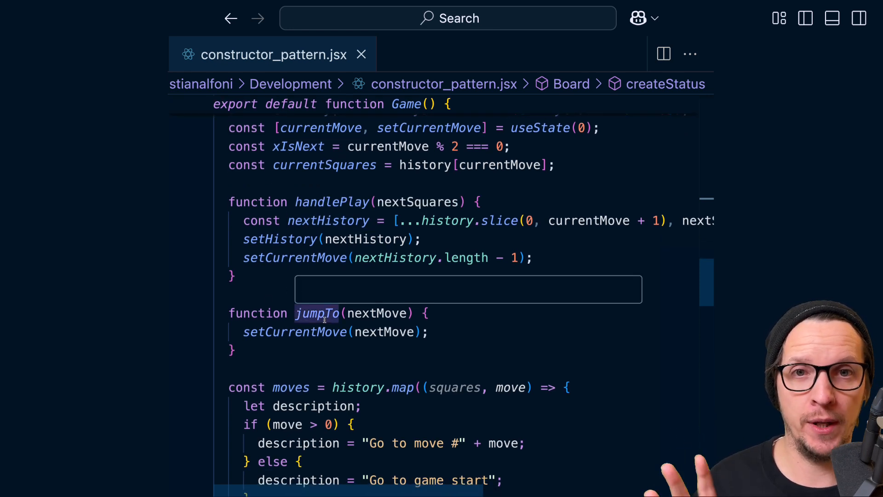
{"action": "scroll", "scroll_direction": "down", "scroll_amount": 3}
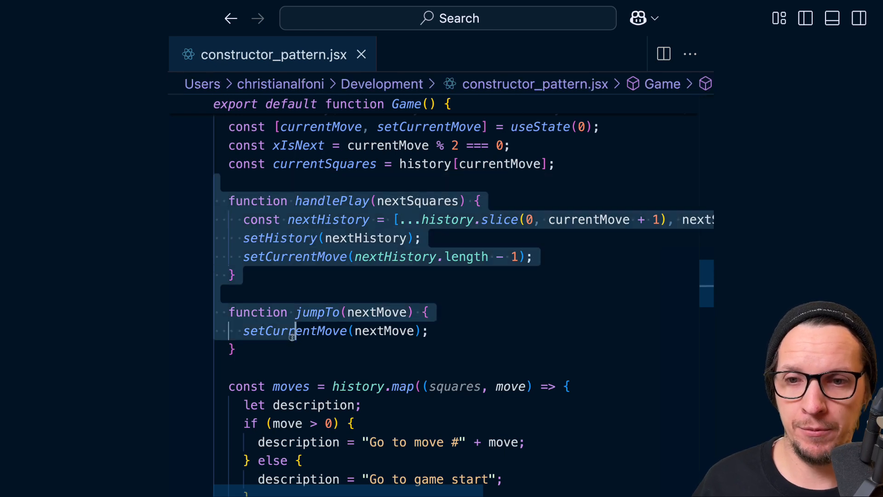
{"action": "scroll", "scroll_direction": "down", "scroll_amount": 3}
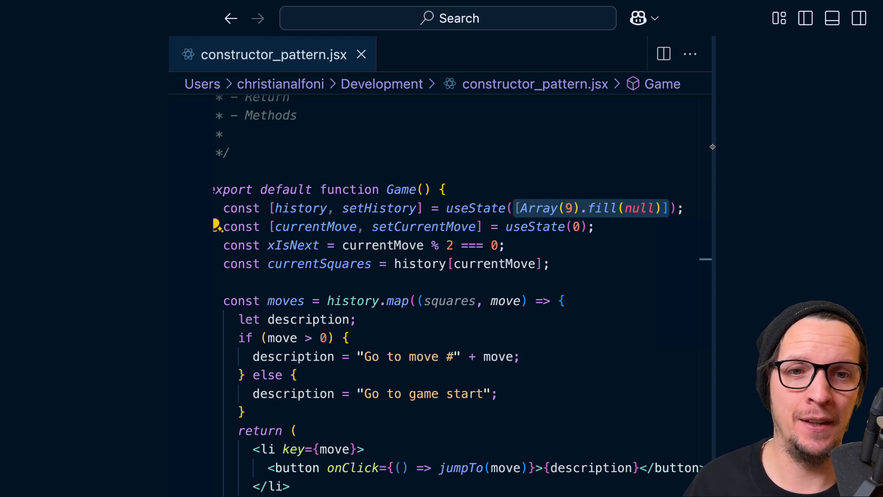
{"action": "type", "text": "createHistory()"}
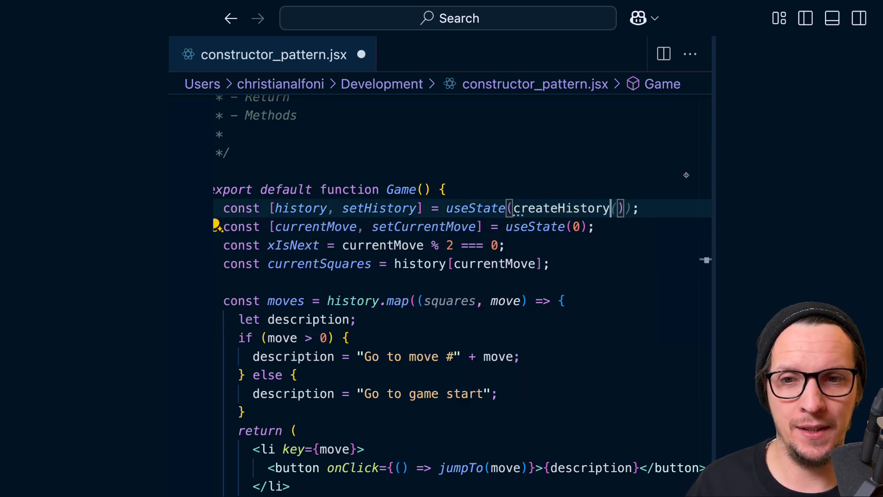
{"action": "scroll", "scroll_direction": "down", "scroll_amount": 3}
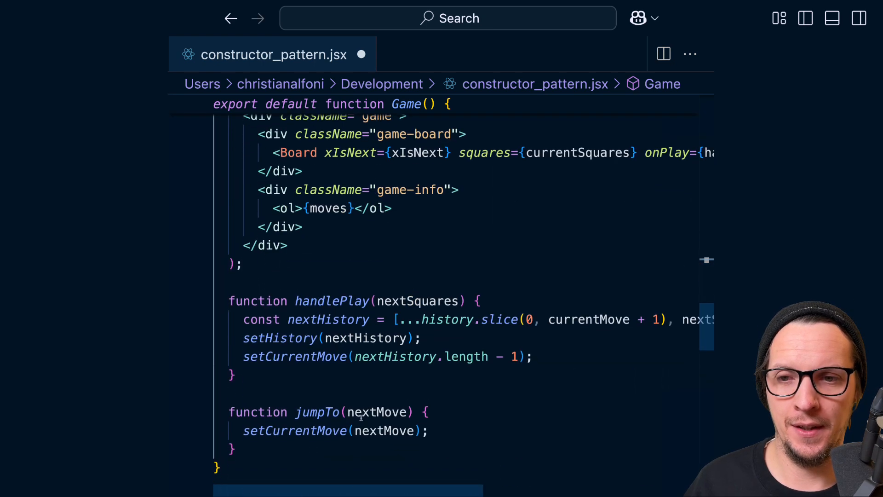
{"action": "type", "text": "ction c"}
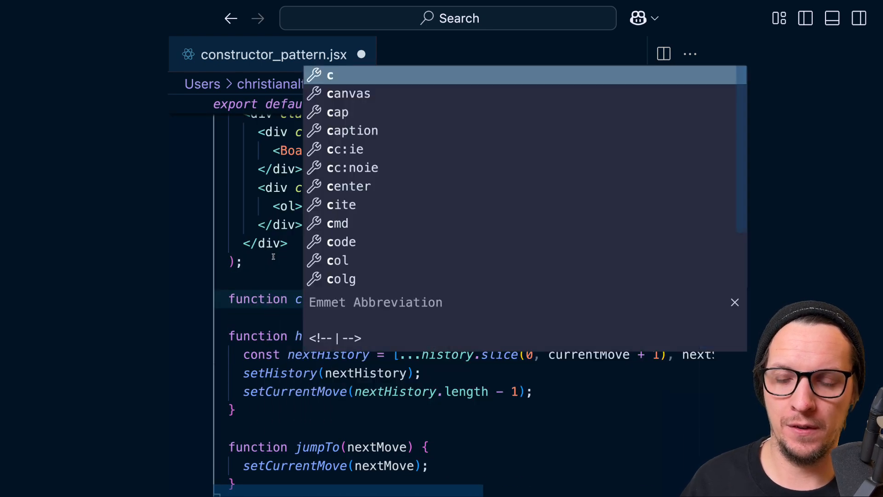
{"action": "type", "text": "return [Array(9).fill(null)];"}
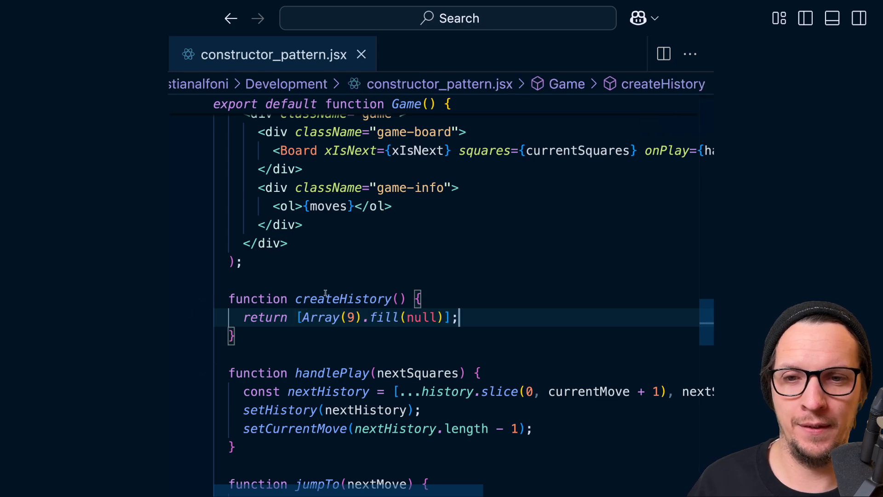
{"action": "scroll", "scroll_direction": "up", "scroll_amount": 3}
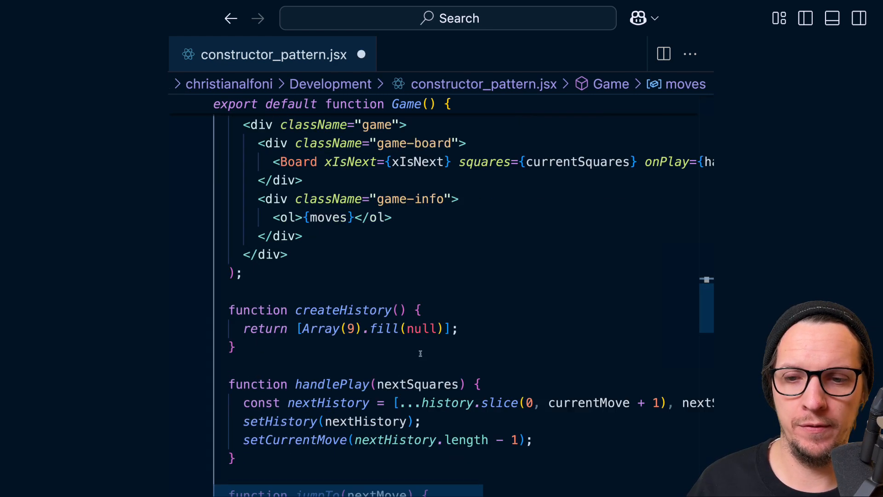
{"action": "type", "text": "function createMove(squares, move) {"}
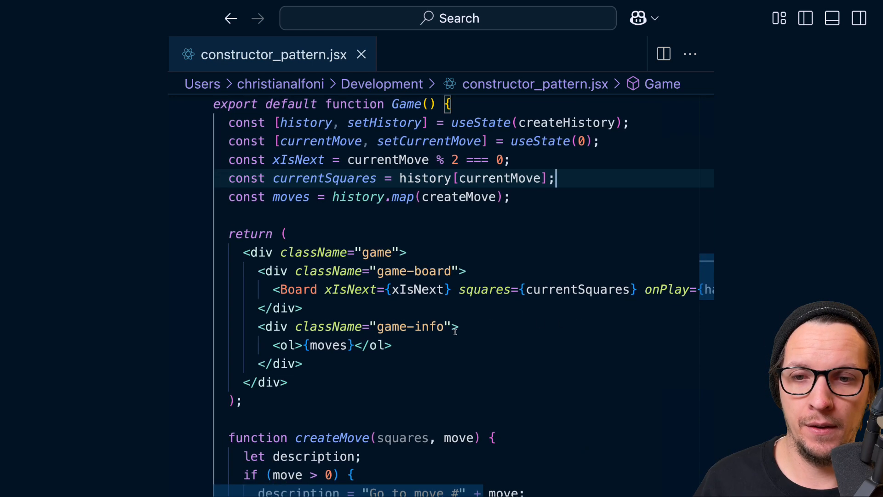
{"action": "scroll", "scroll_direction": "down", "scroll_amount": 3}
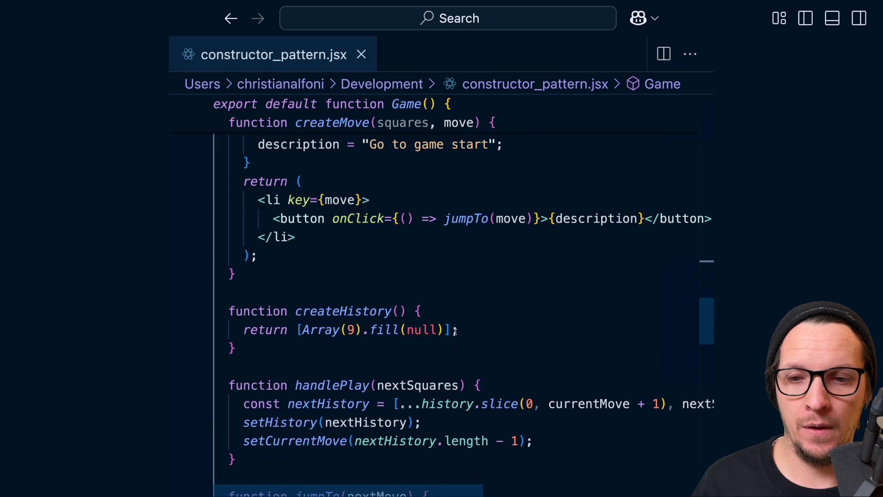
{"action": "scroll", "scroll_direction": "down", "scroll_amount": 3}
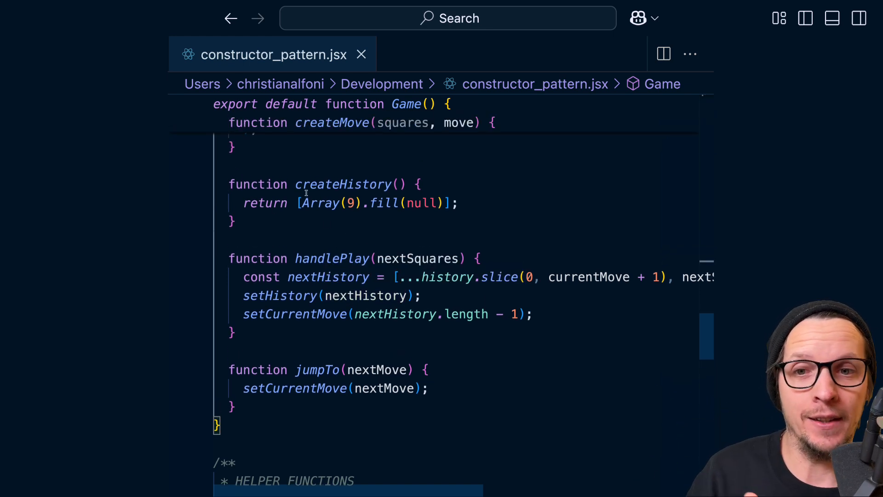
{"action": "mouse_move", "coordinate": [342, 184]}
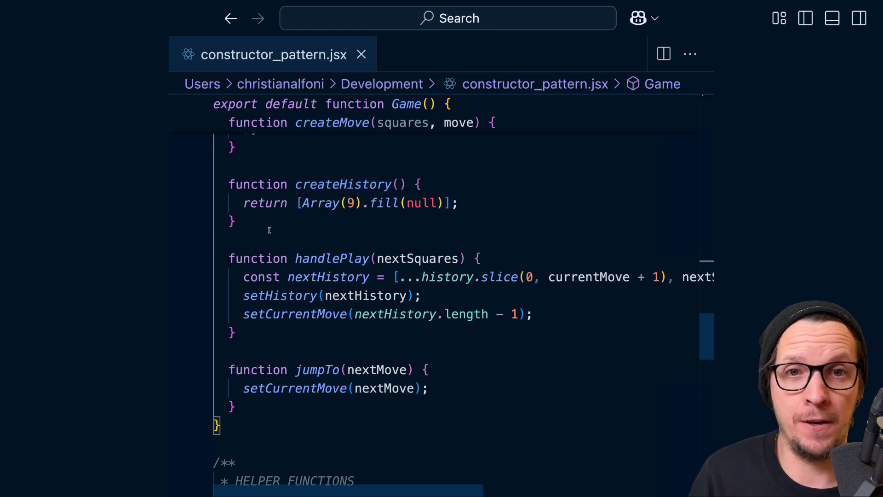
{"action": "scroll", "scroll_direction": "down", "scroll_amount": 3}
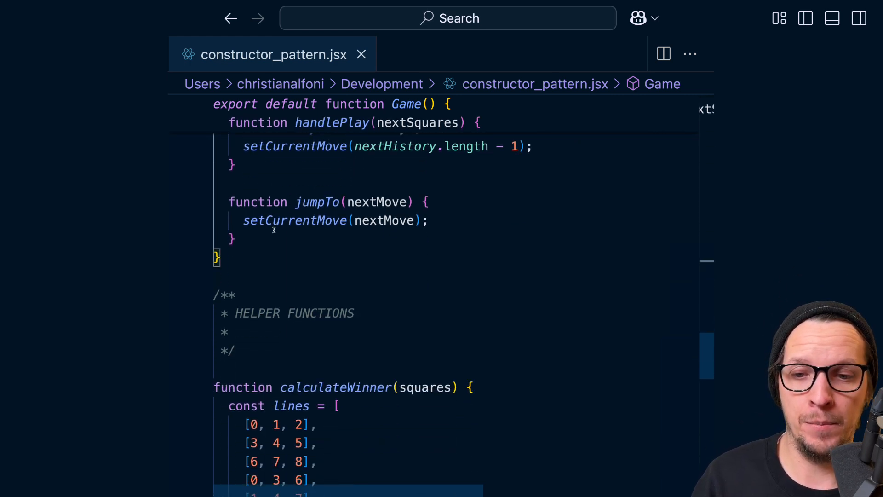
{"action": "scroll", "scroll_direction": "down", "scroll_amount": 3}
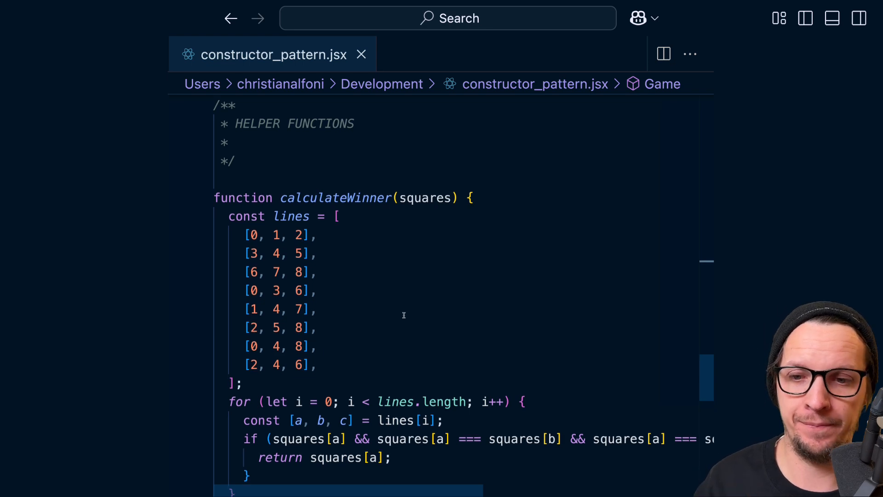
{"action": "scroll", "scroll_direction": "down", "scroll_amount": 3}
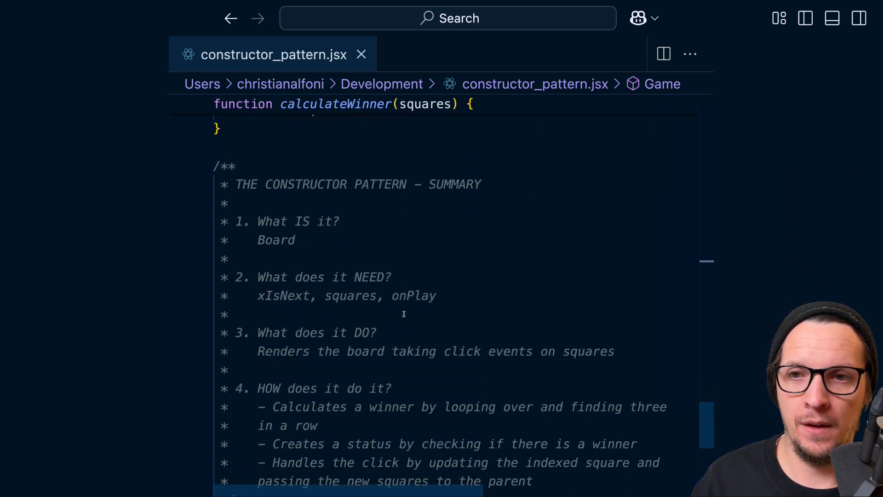
{"action": "scroll", "scroll_direction": "down", "scroll_amount": 3}
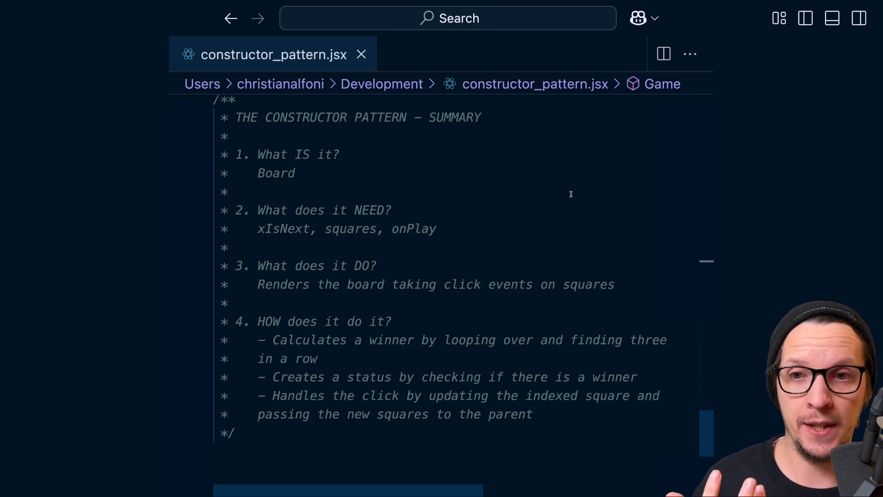
{"action": "scroll", "scroll_direction": "down", "scroll_amount": 3}
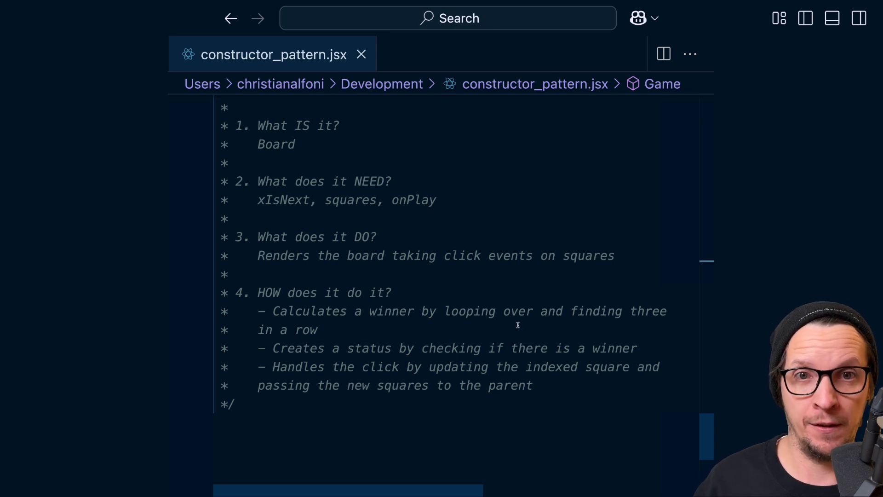
{"action": "mouse_move", "coordinate": [427, 327]}
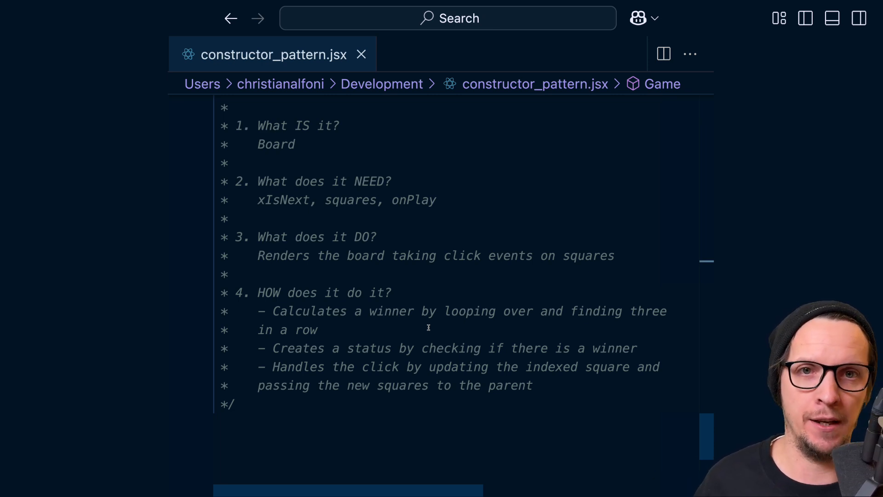
{"action": "scroll", "scroll_direction": "down", "scroll_amount": 3}
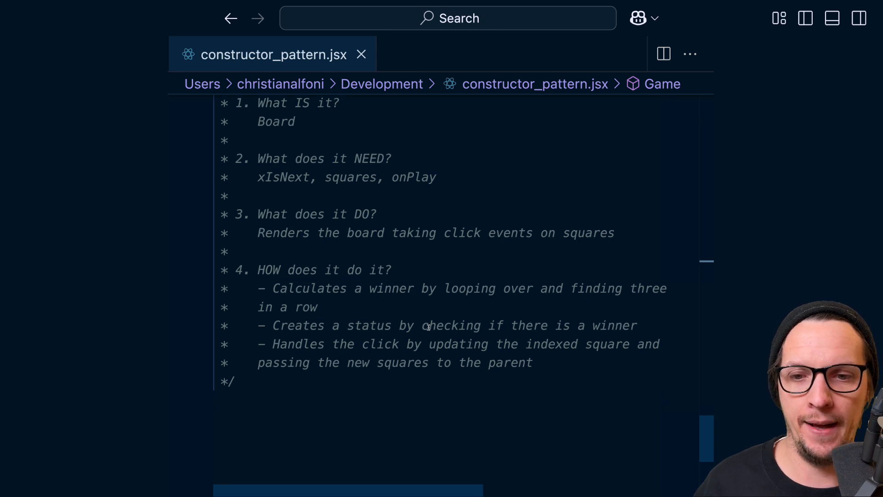